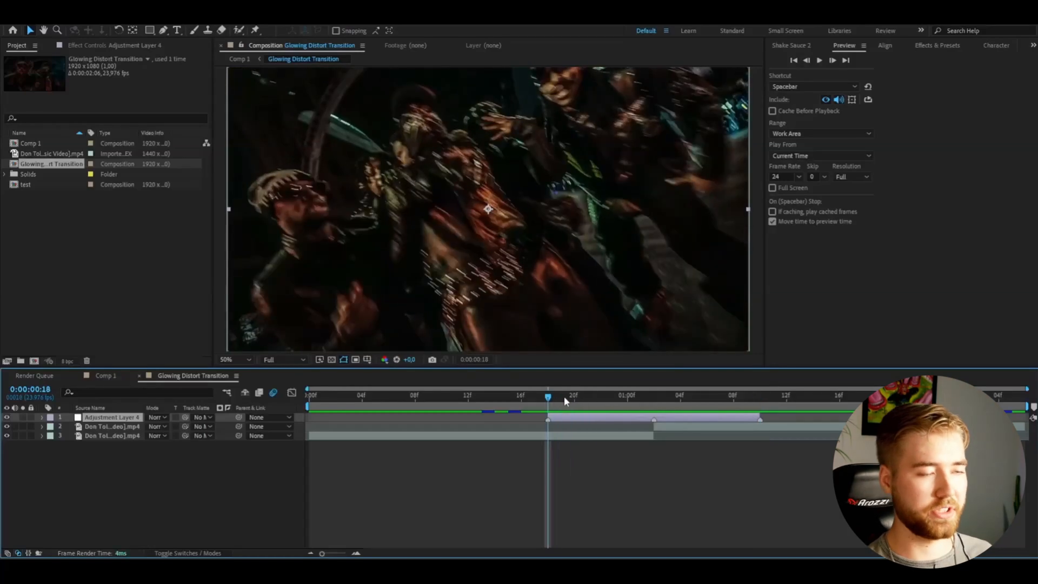
mouse_move(564, 402)
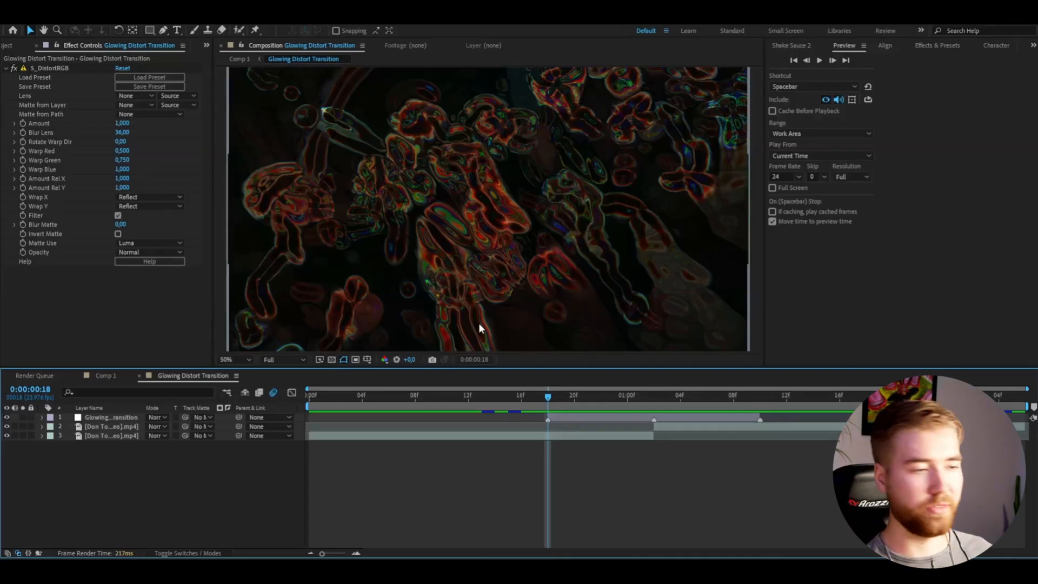
mouse_move(565, 345)
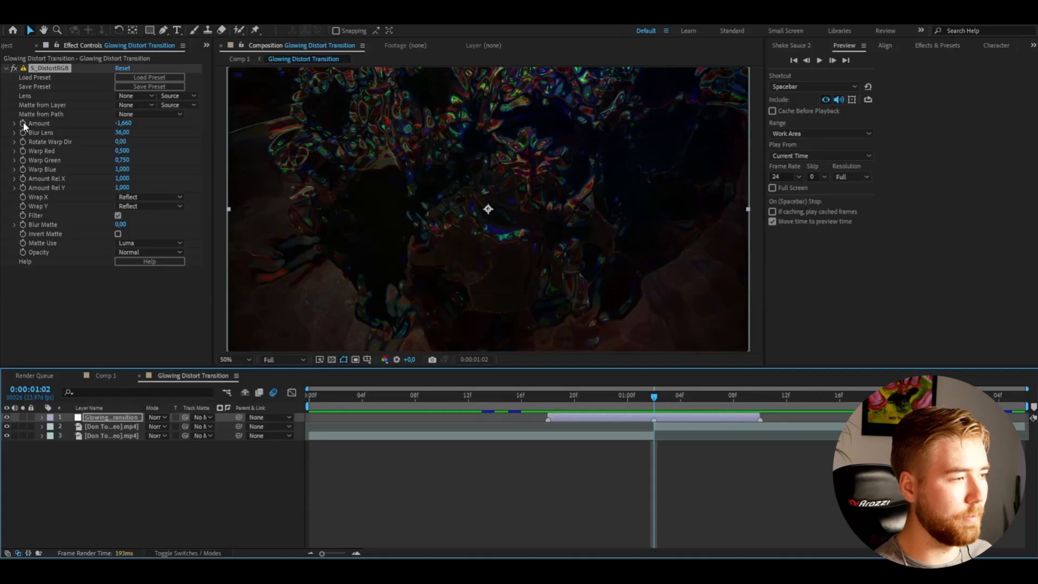
mouse_move(90, 131)
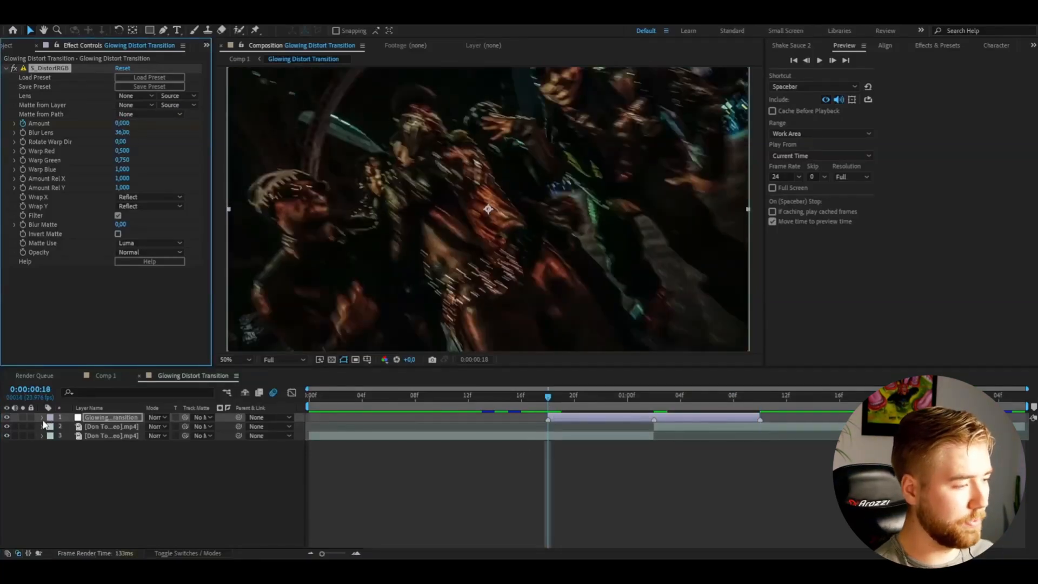
Step: Reveal Distort RGB's Amount in the Graph Editor and stretch its Bezier handles into a sharp midpoint spike
left_click(40, 417)
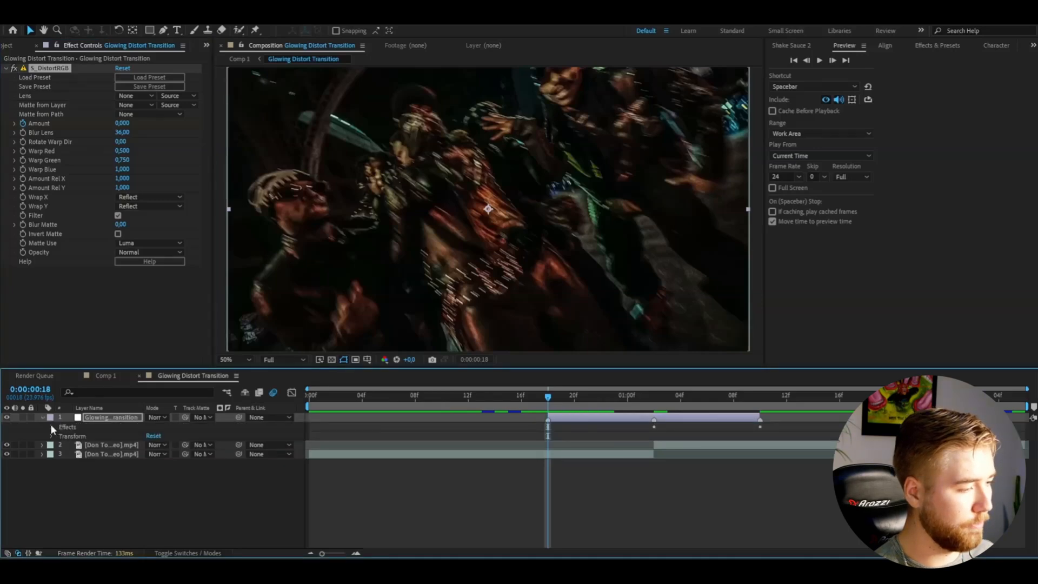
left_click(52, 427)
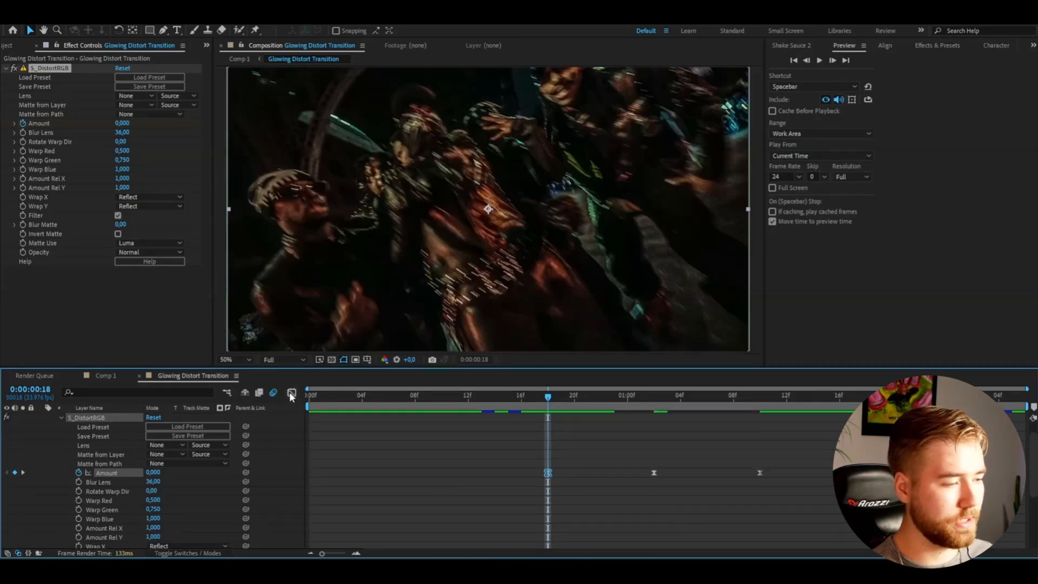
left_click(291, 393)
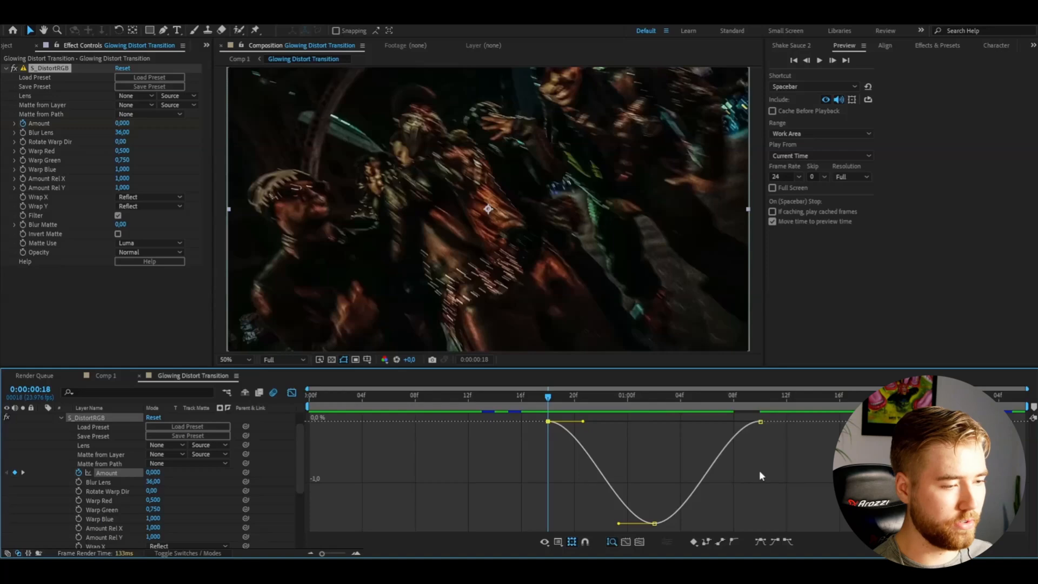
mouse_move(567, 476)
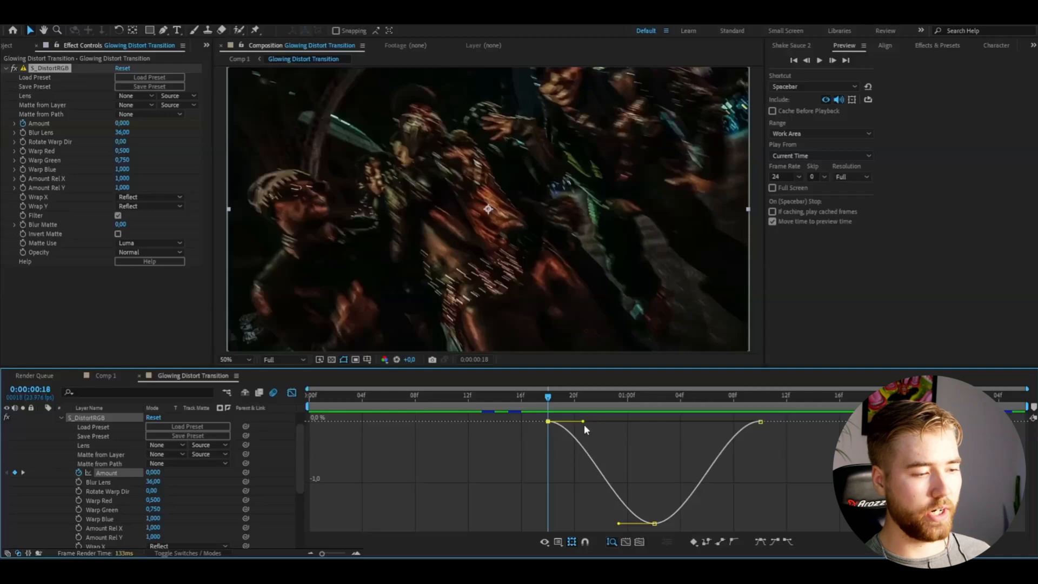
left_click_drag(583, 422, 652, 423)
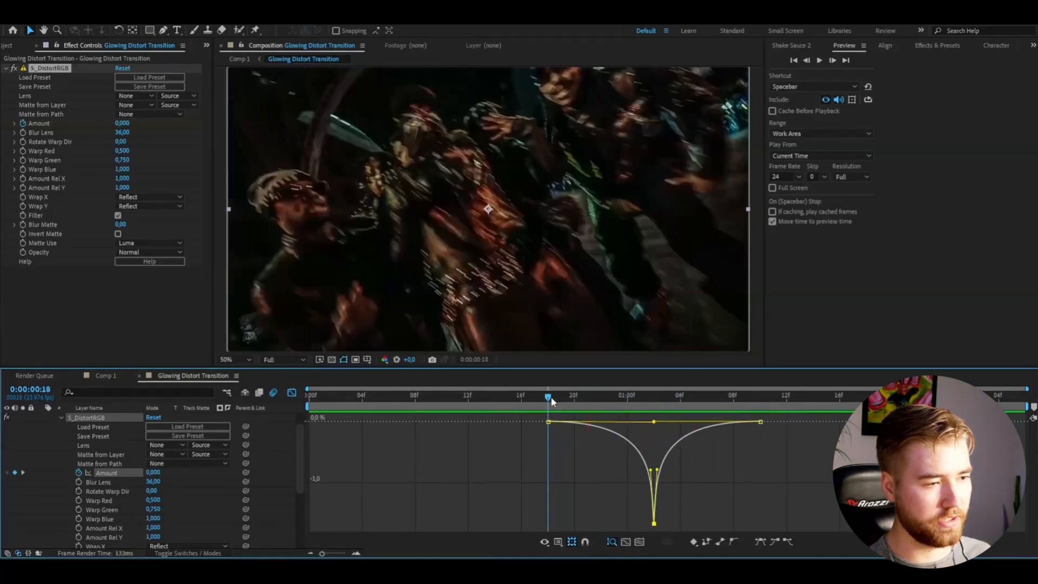
Step: Add a new adjustment layer to the transition composition via the Layer menu
left_click(818, 59)
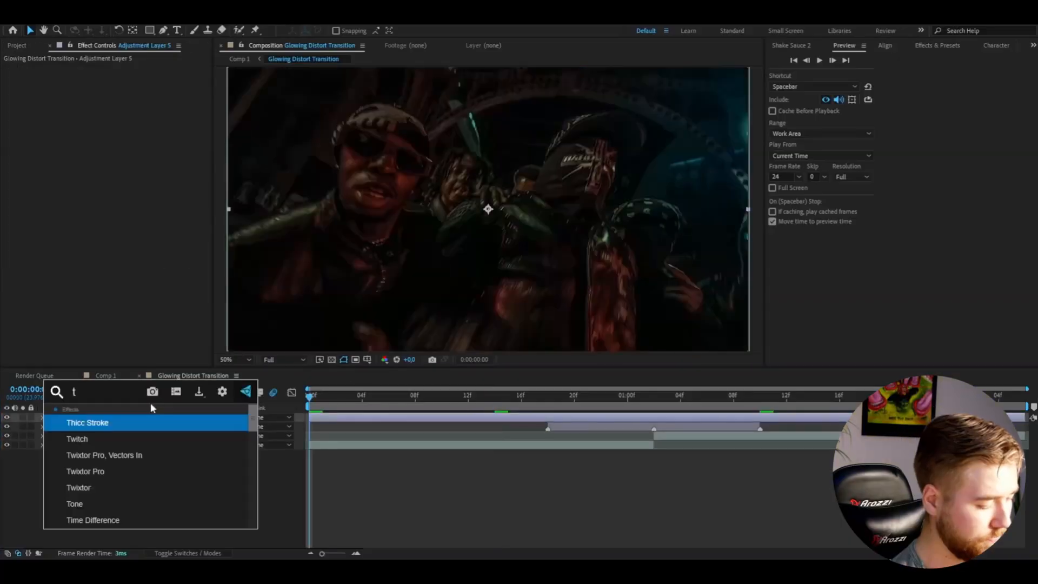
type("tv glit")
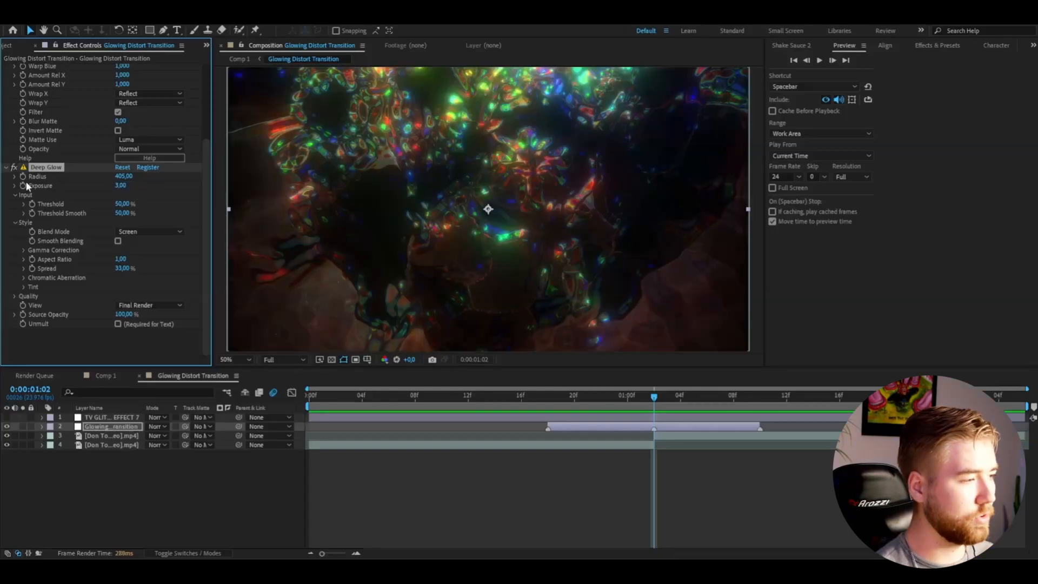
Step: Scrub the timeline past the glow-heavy midpoint to preview the clean incoming footage
left_click(760, 396)
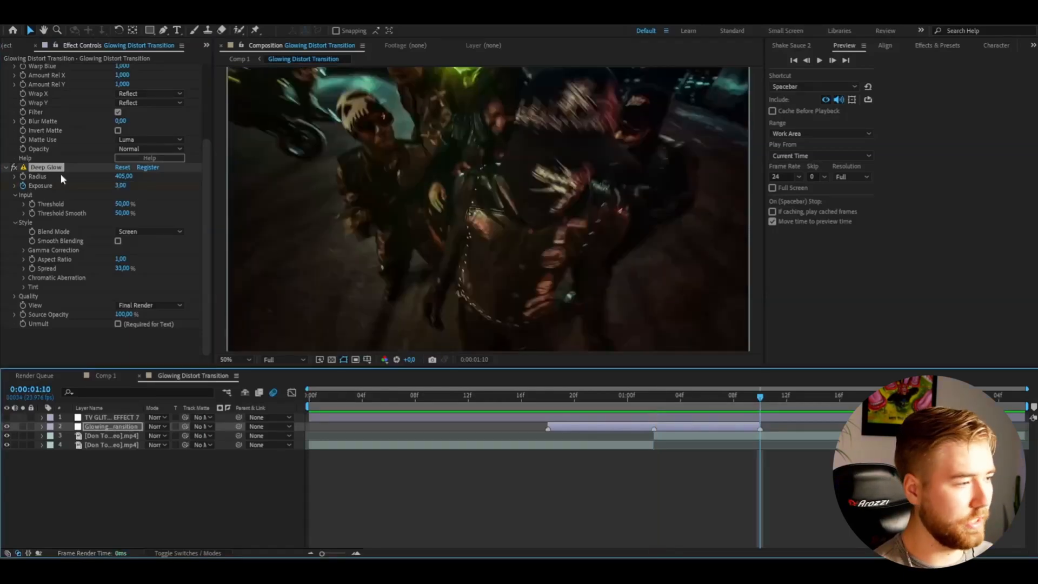